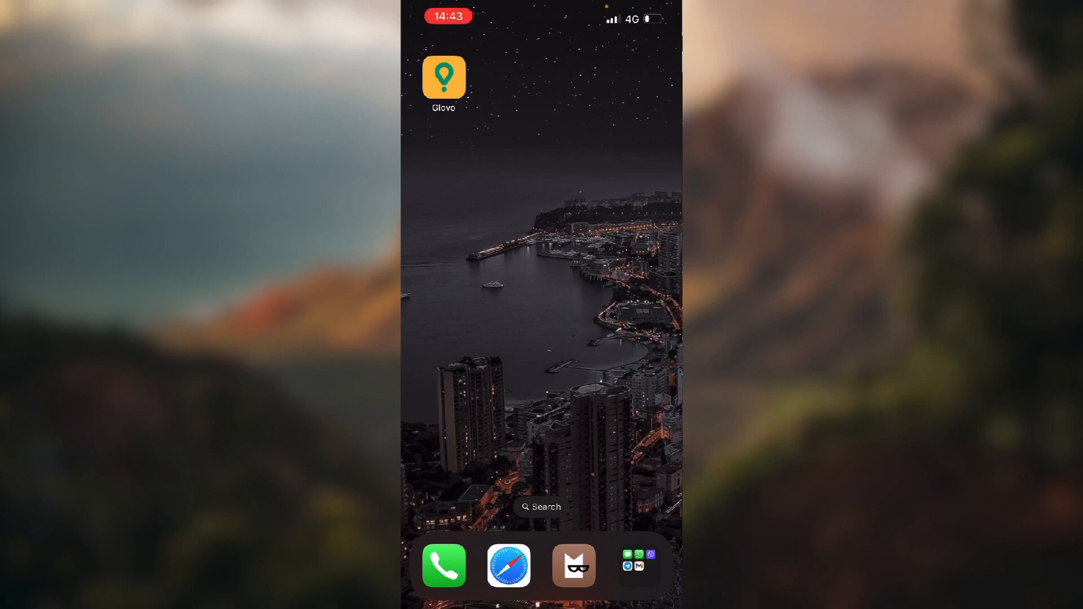
Launch Glovo, enter the account menu and reach My information listing Payment methods.
left_click(443, 78)
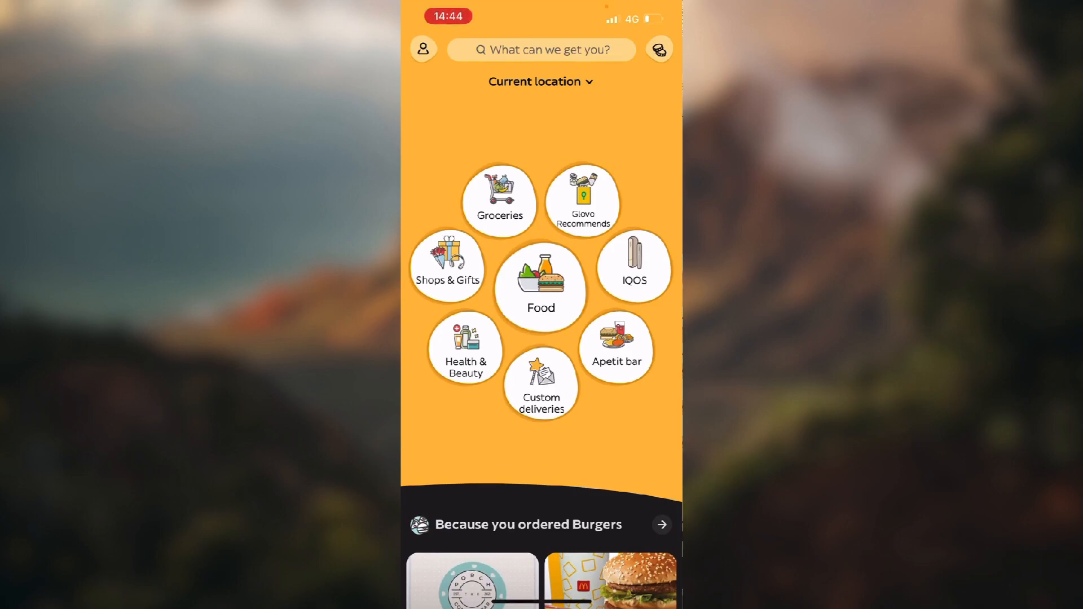
left_click(423, 49)
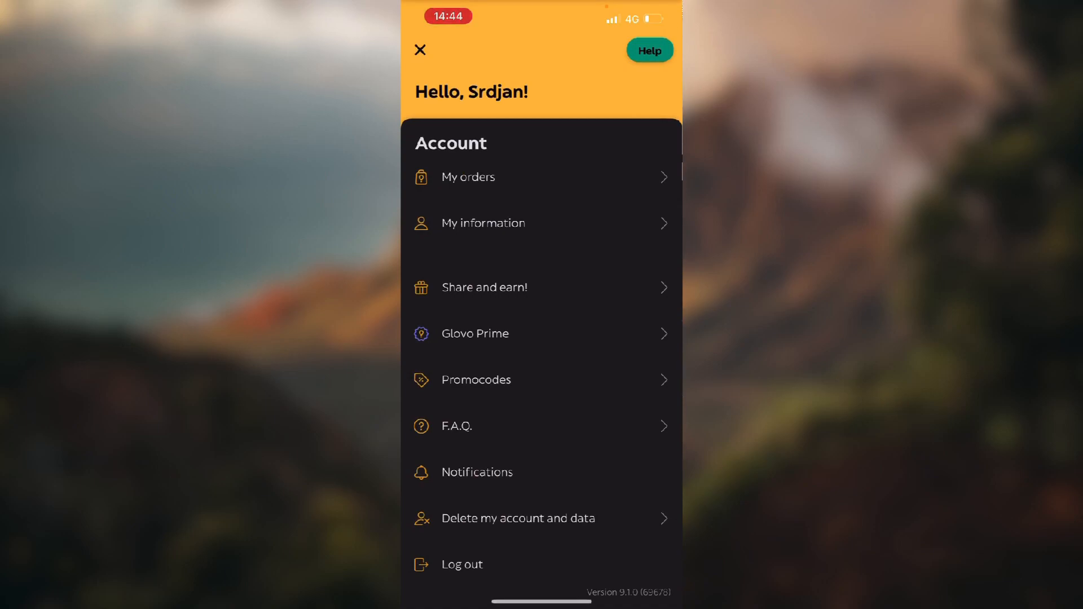
left_click(483, 222)
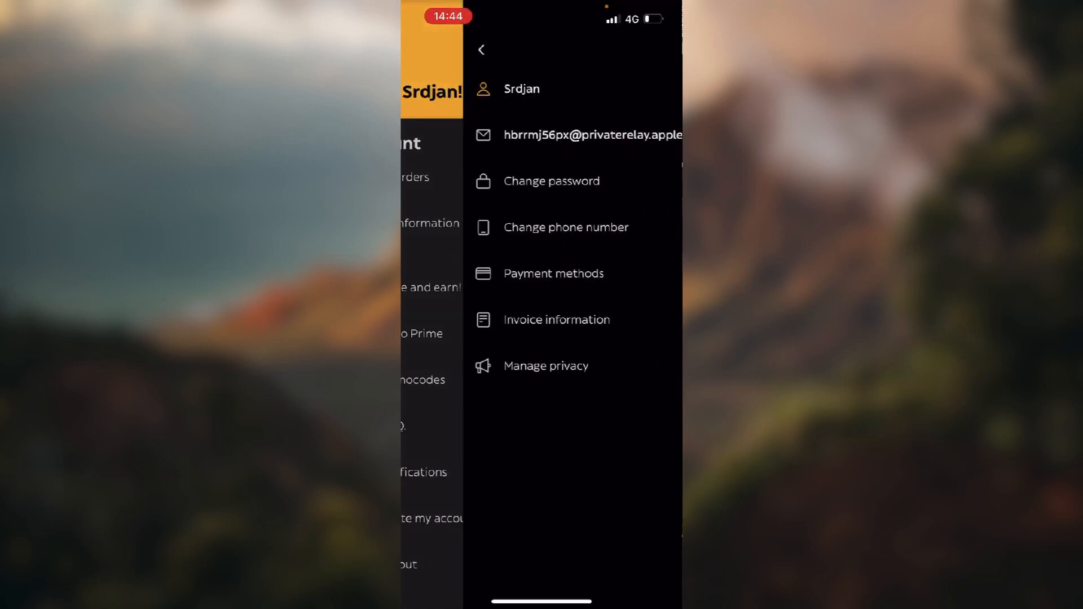